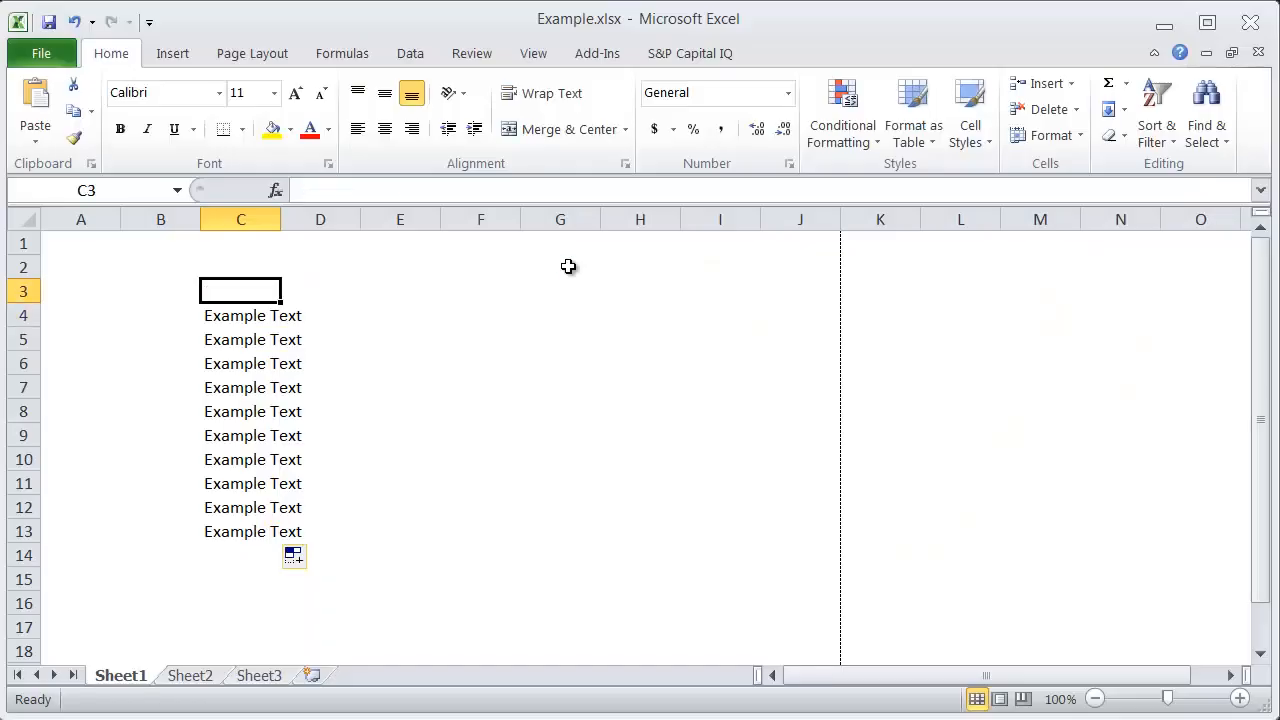
Select the Example Text cell C4 and apply bold then underline via Ctrl+B and Ctrl+U
left_click(320, 316)
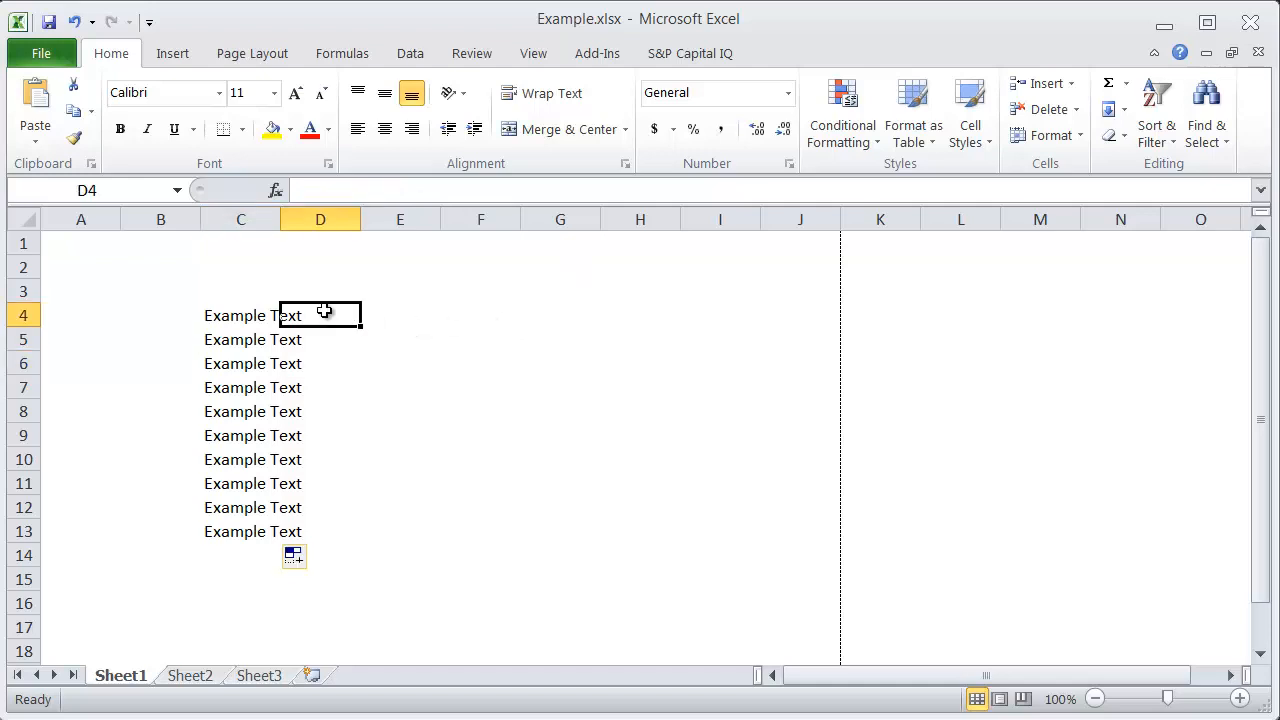
left_click(240, 316)
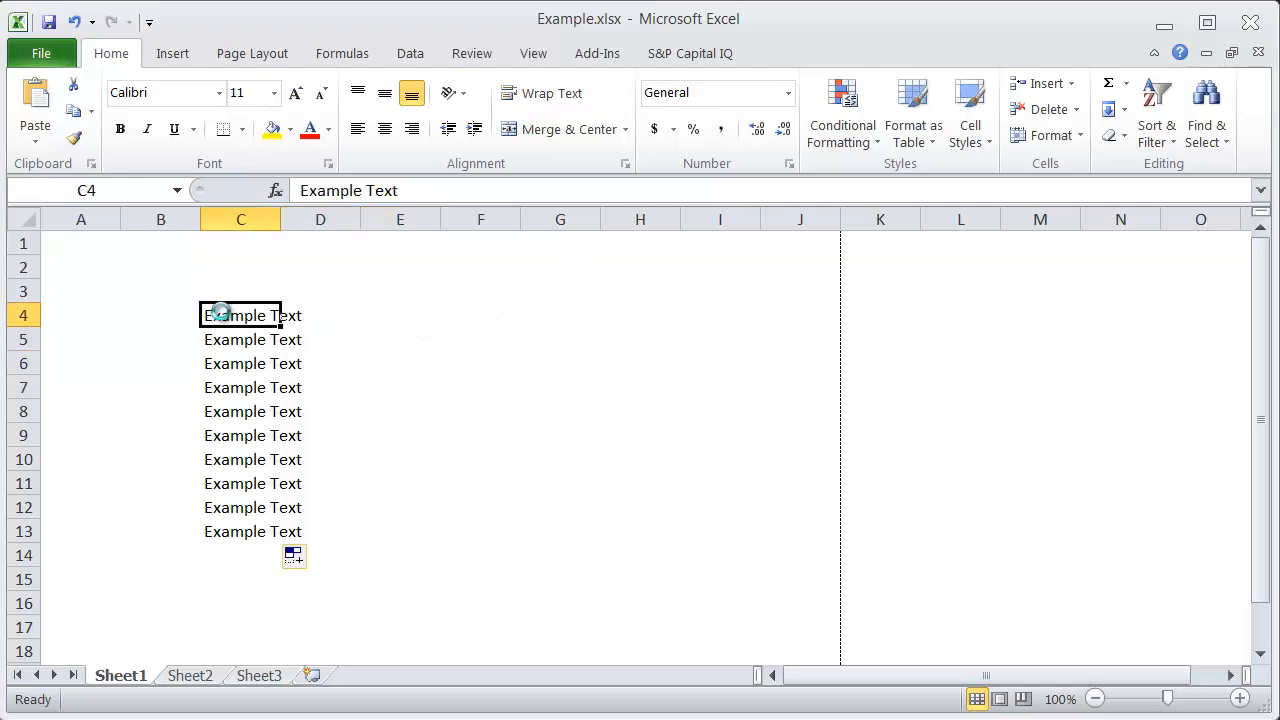
mouse_move(416, 336)
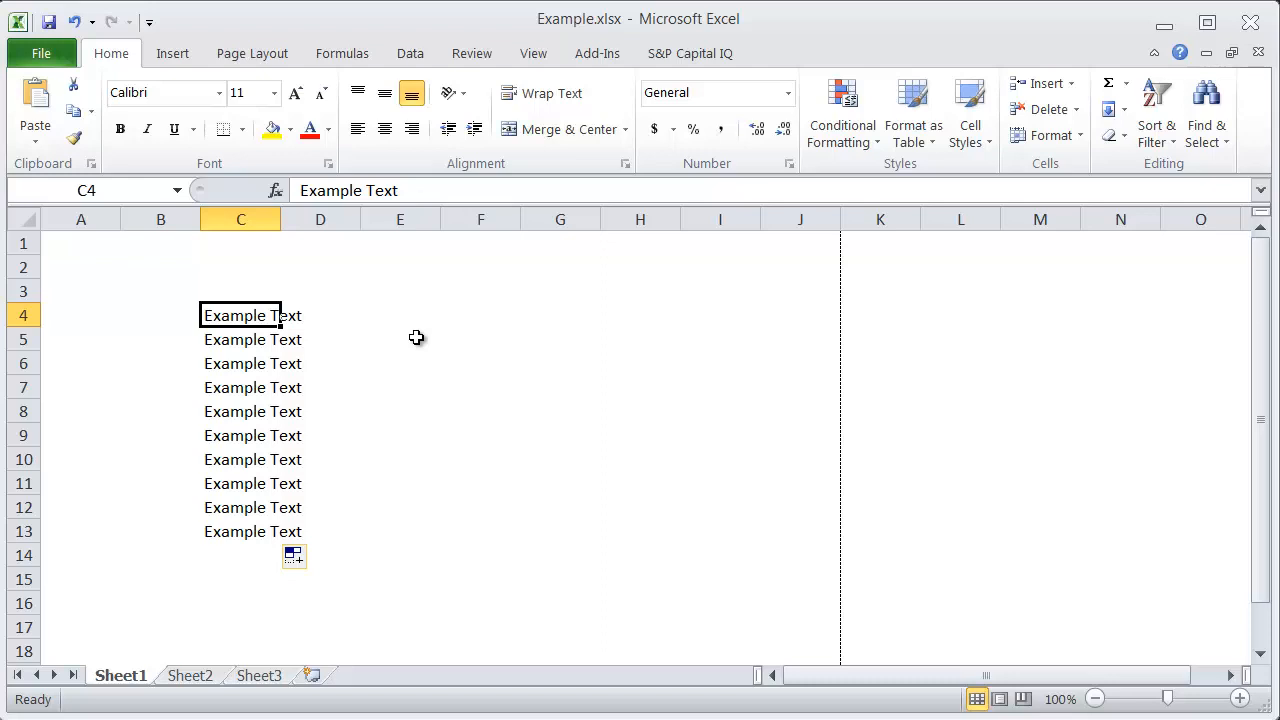
key("ctrl+b")
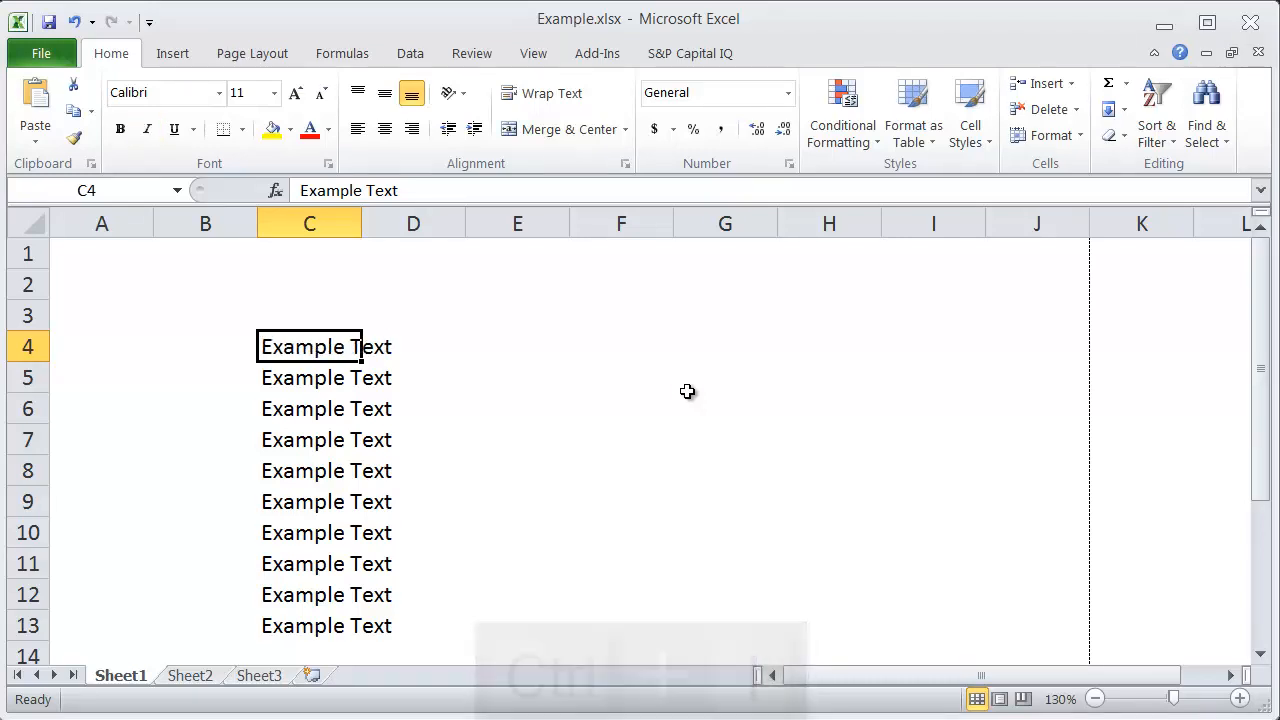
key("ctrl+u")
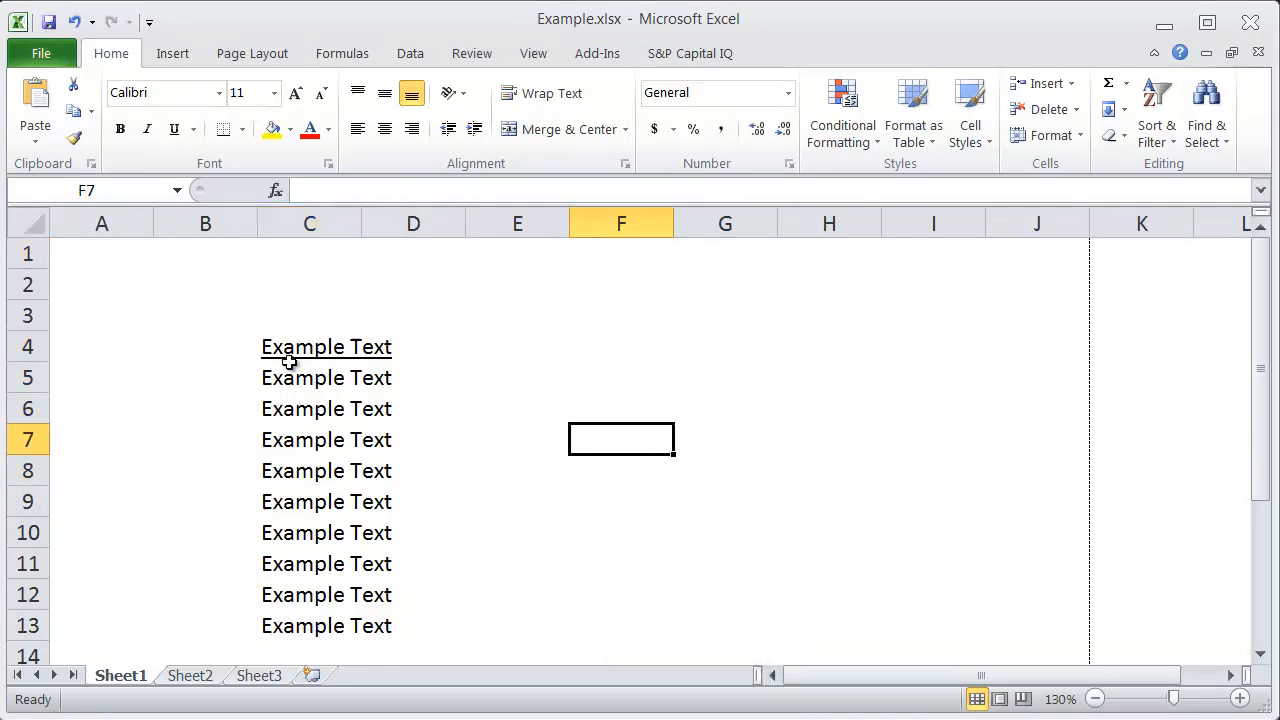
Select the Example Text range C5:C13 and bold it with the ribbon Bold button
left_click_drag(326, 378, 326, 624)
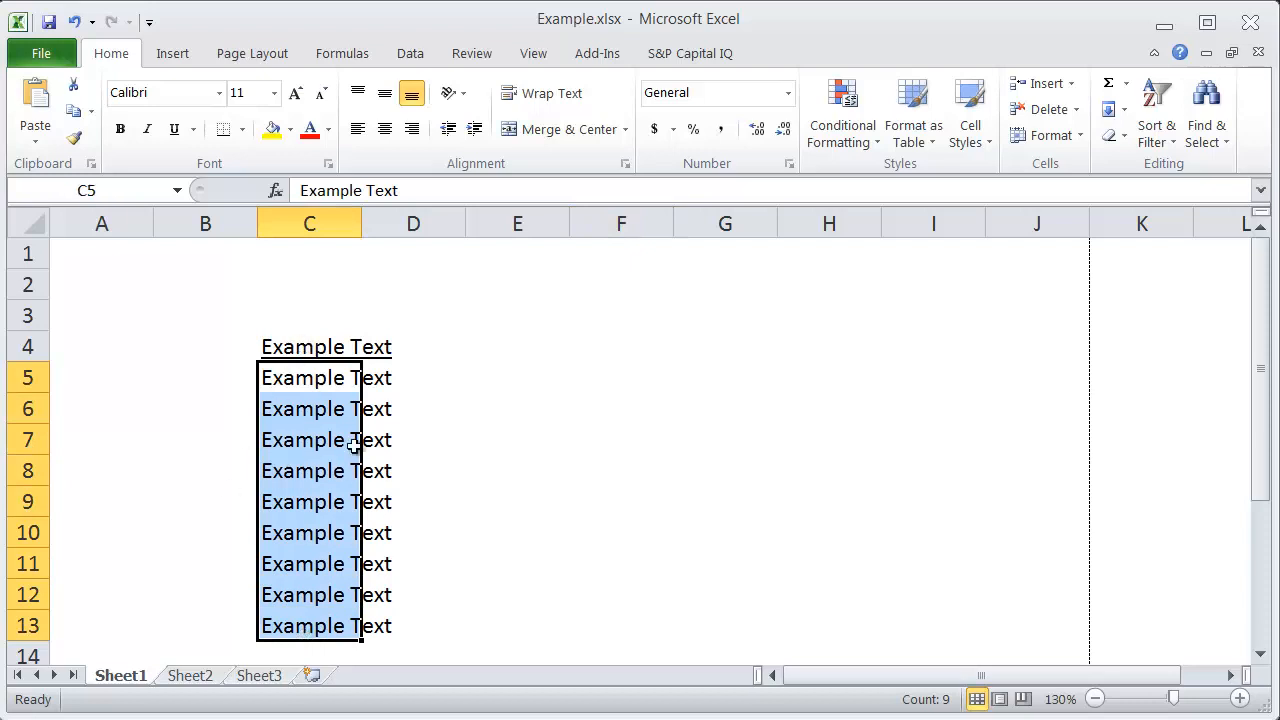
mouse_move(464, 400)
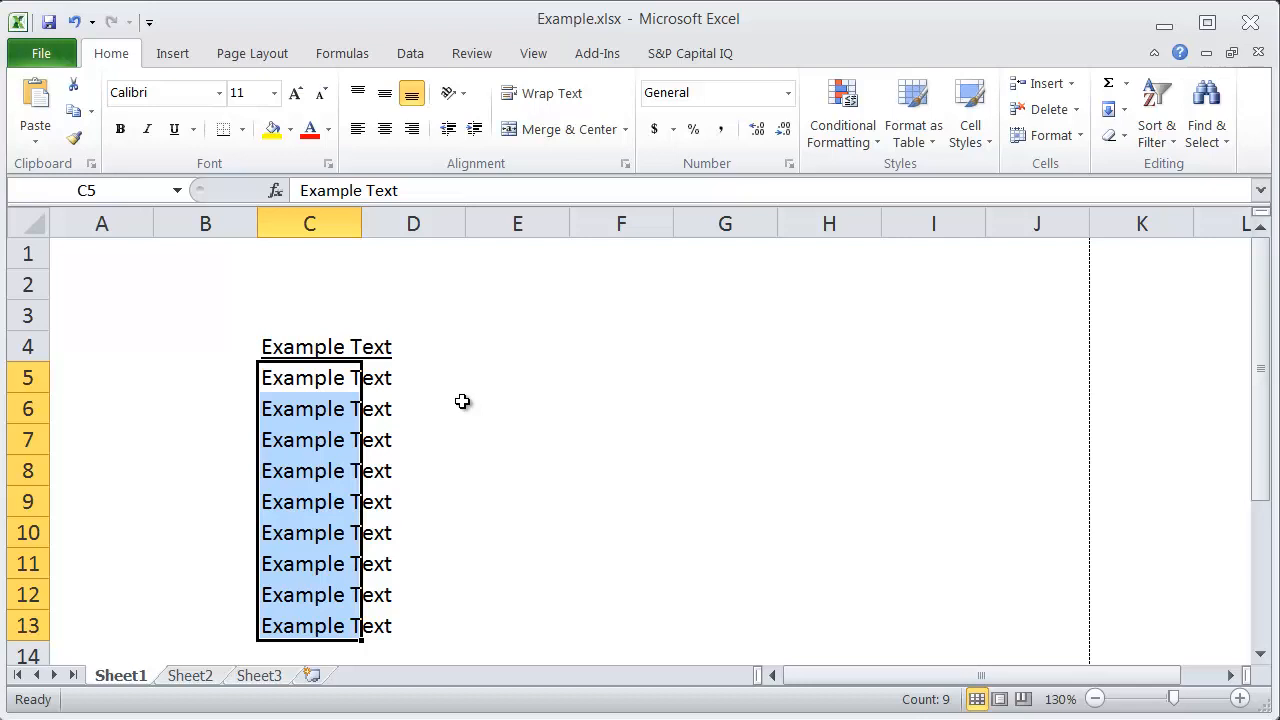
left_click(120, 128)
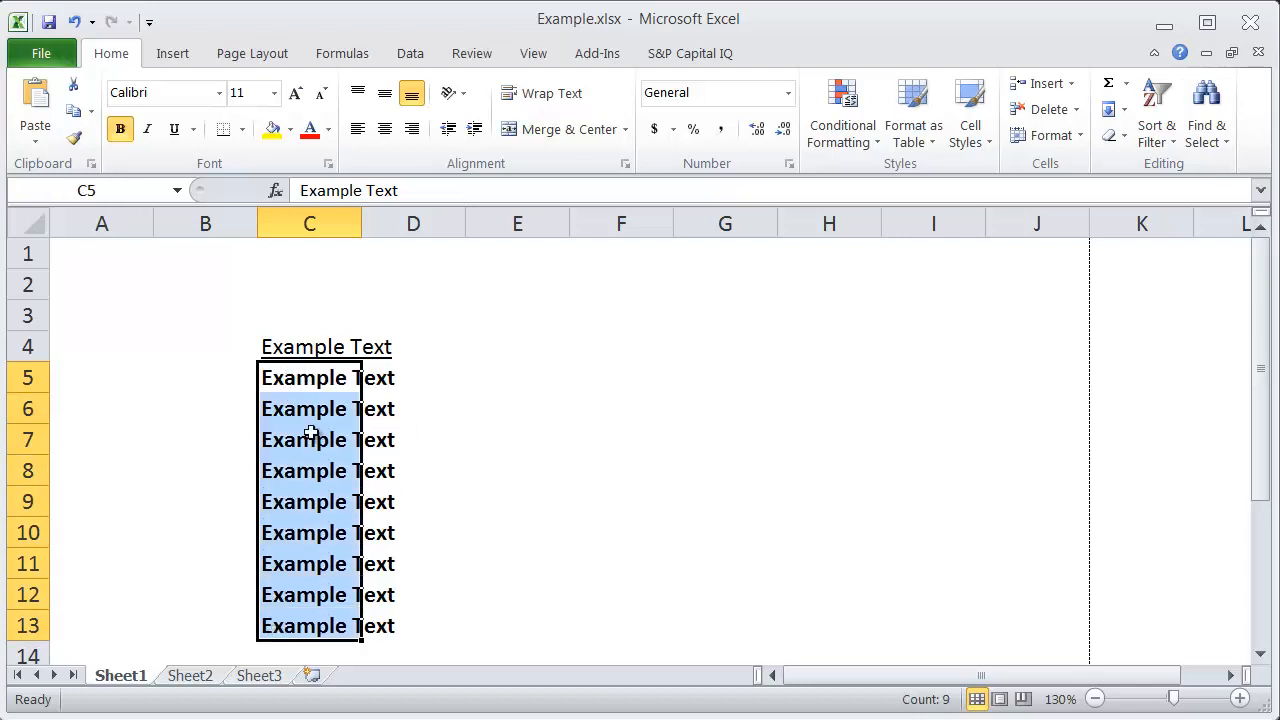
mouse_move(330, 400)
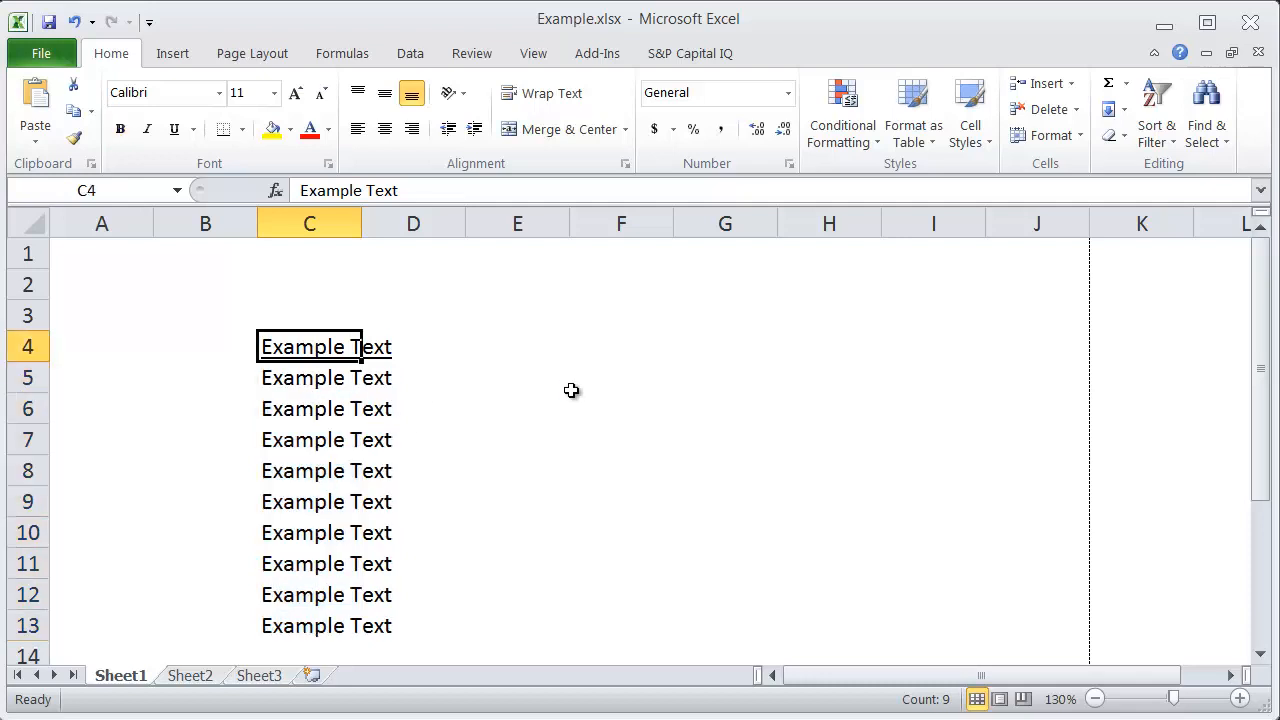
left_click_drag(308, 348, 308, 624)
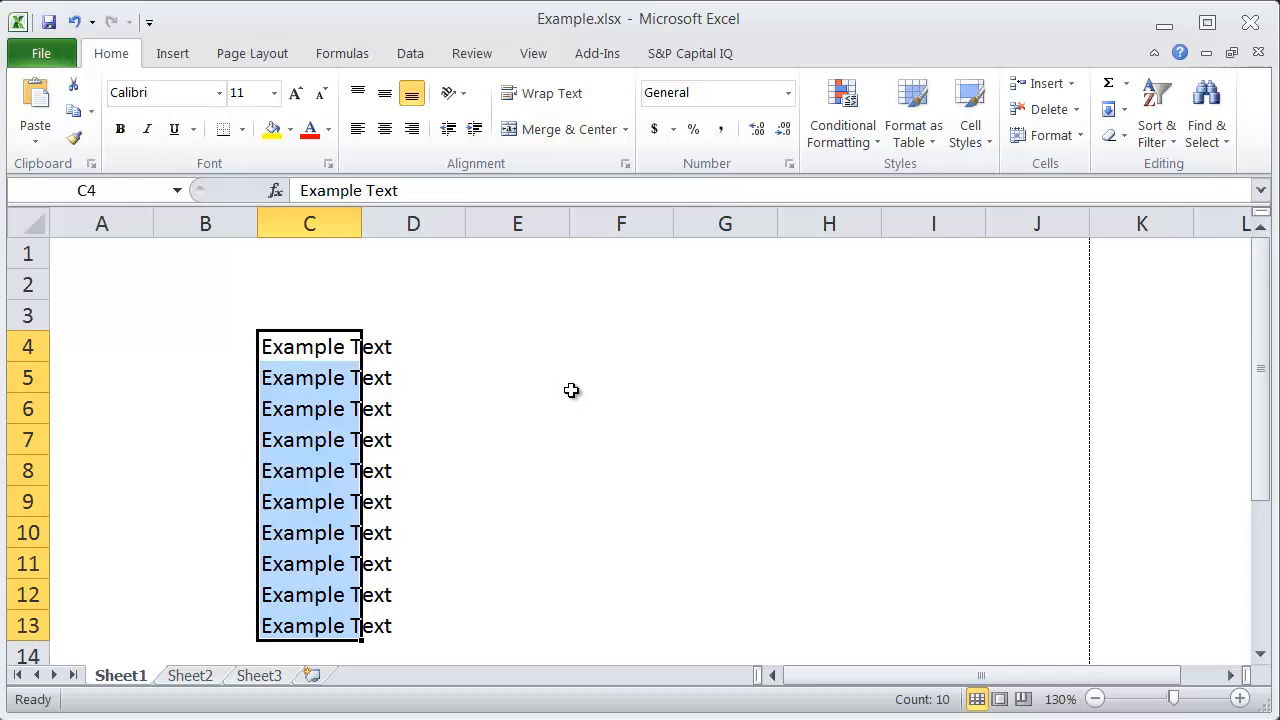
left_click(120, 128)
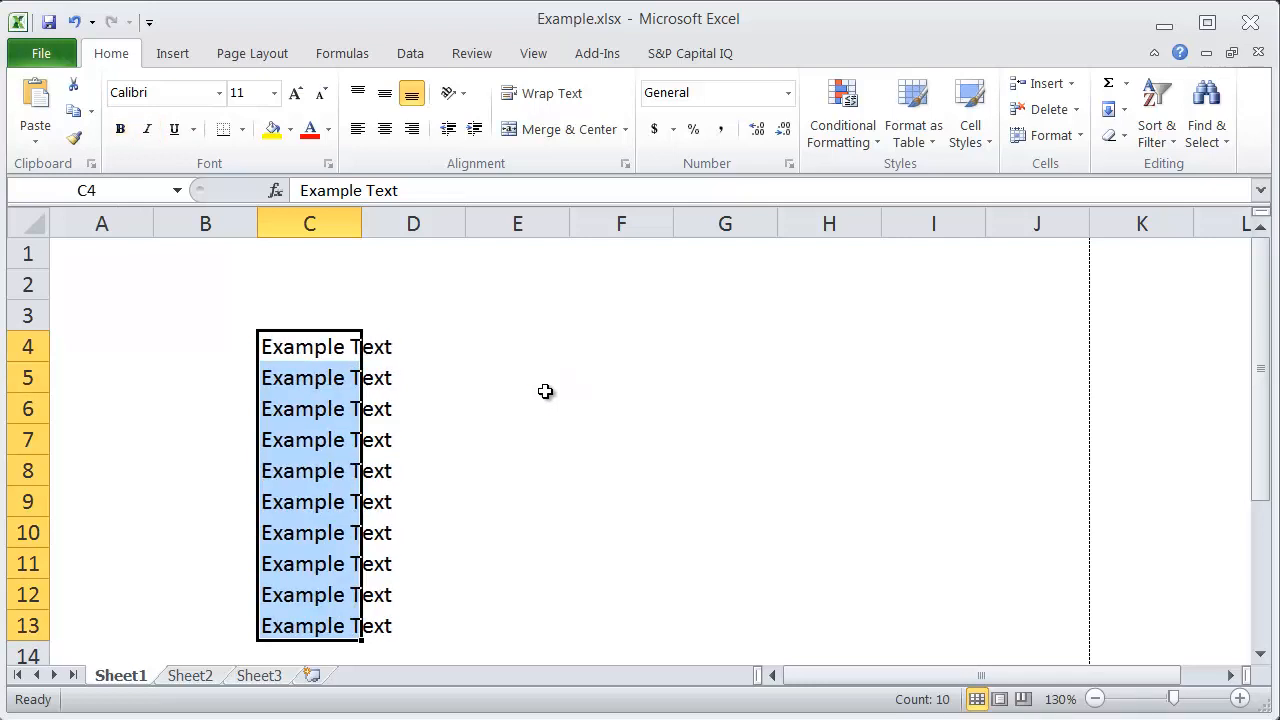
left_click(308, 348)
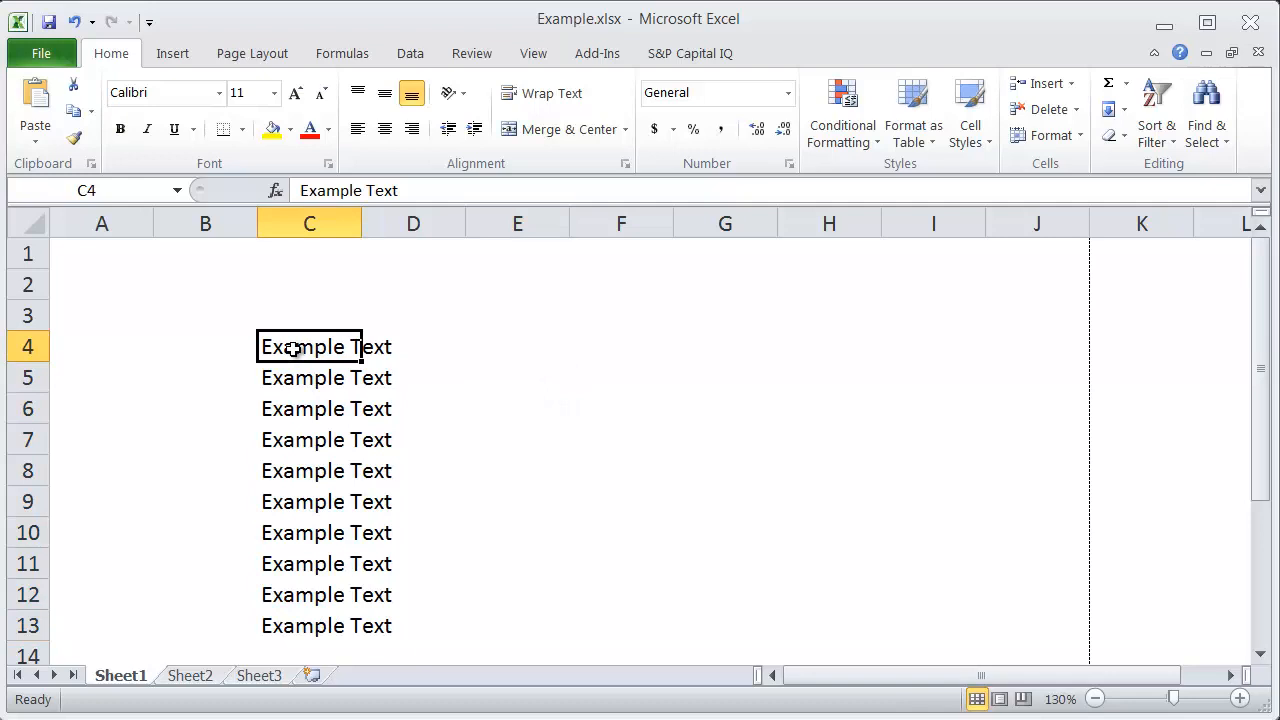